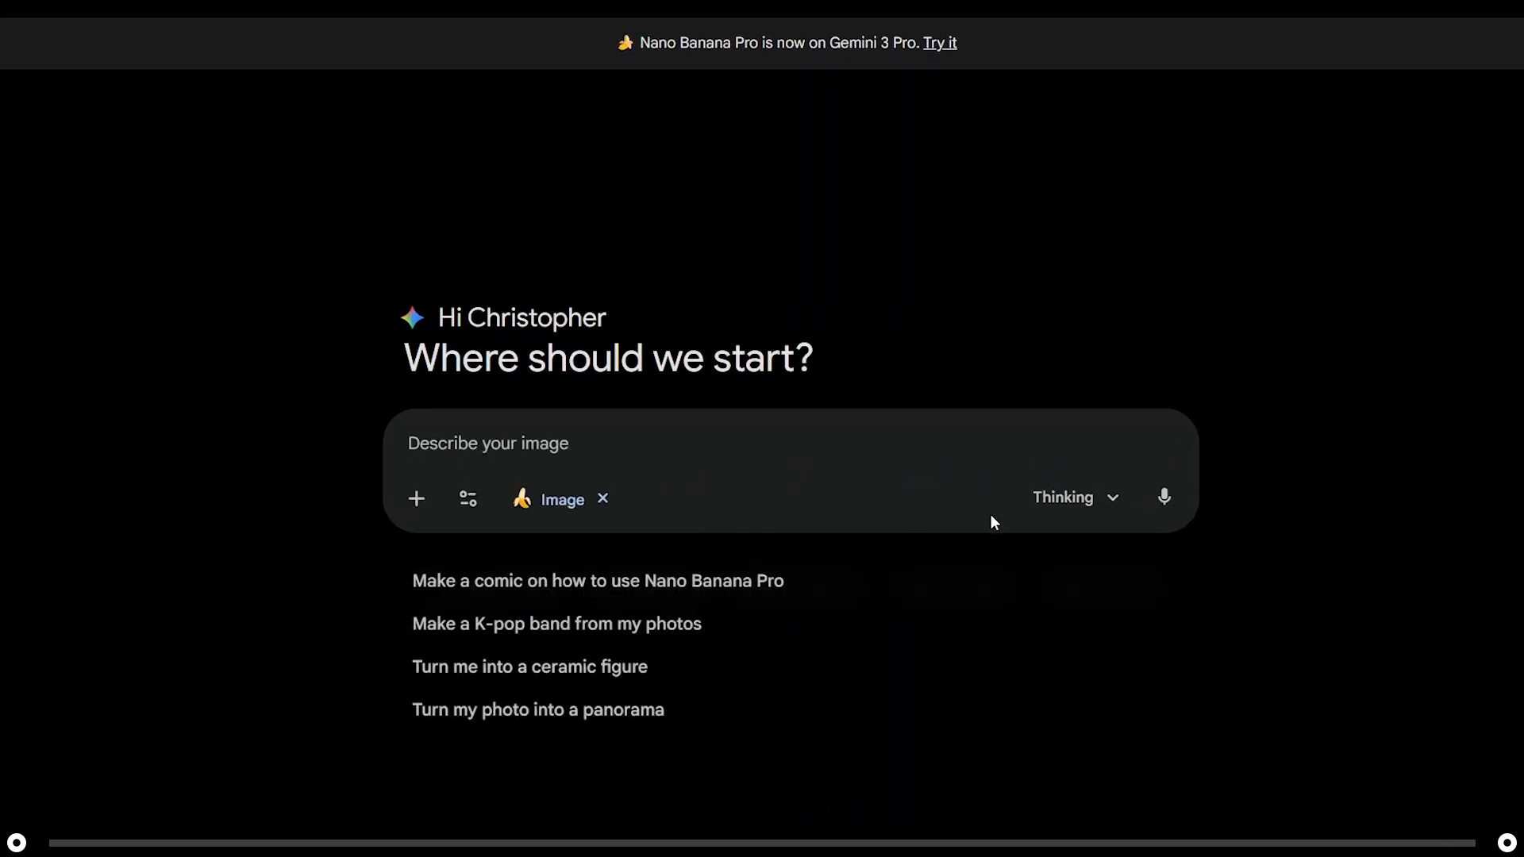
pyautogui.moveTo(417, 508)
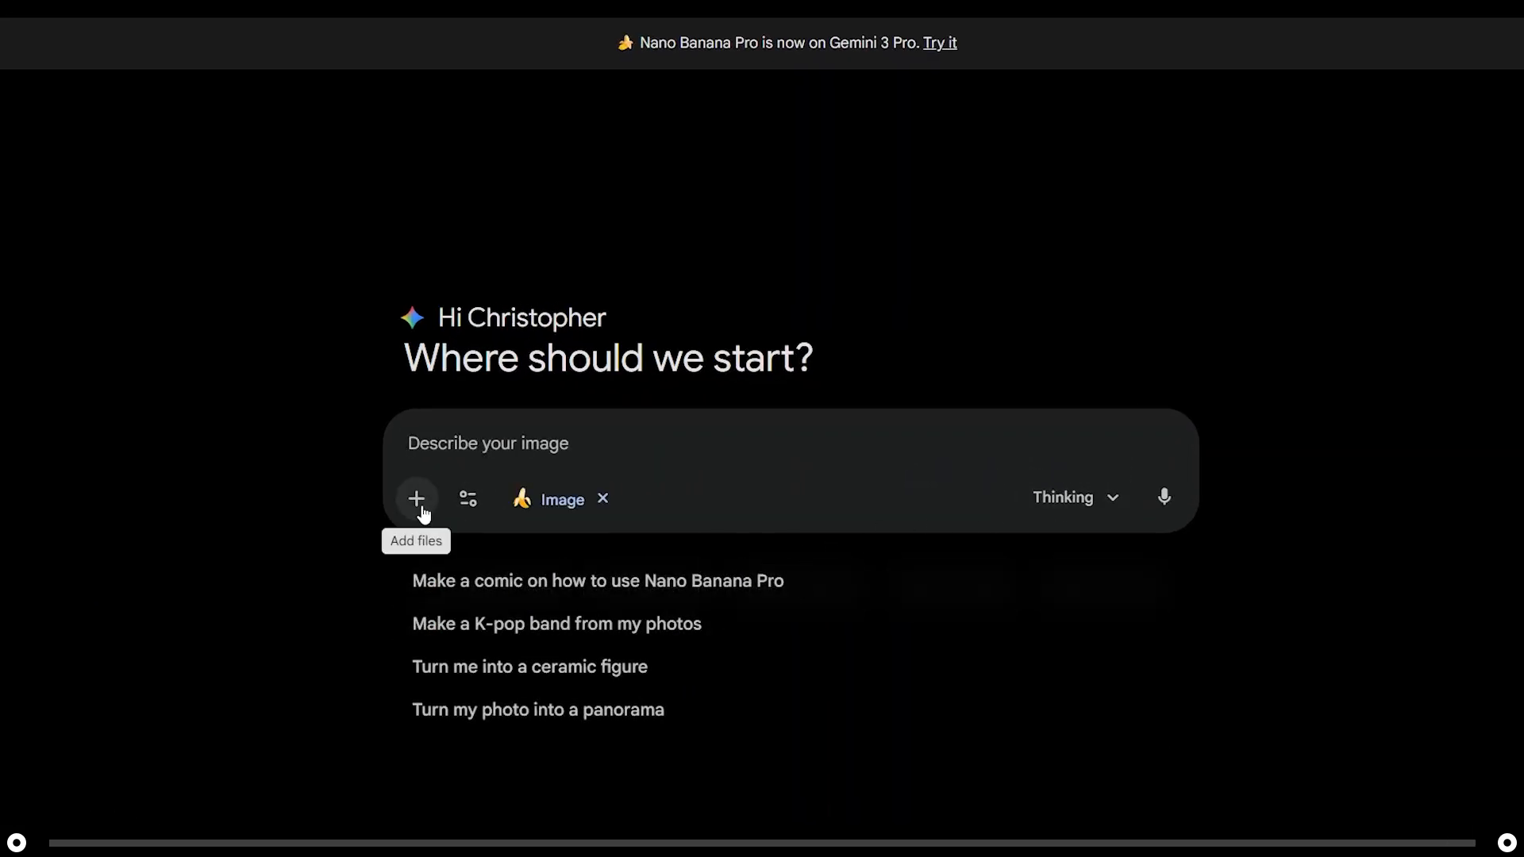
# - Attach the empty room photo and fill the style placeholder with Japandi and 2026 trending colours and materials
pyautogui.click(416, 498)
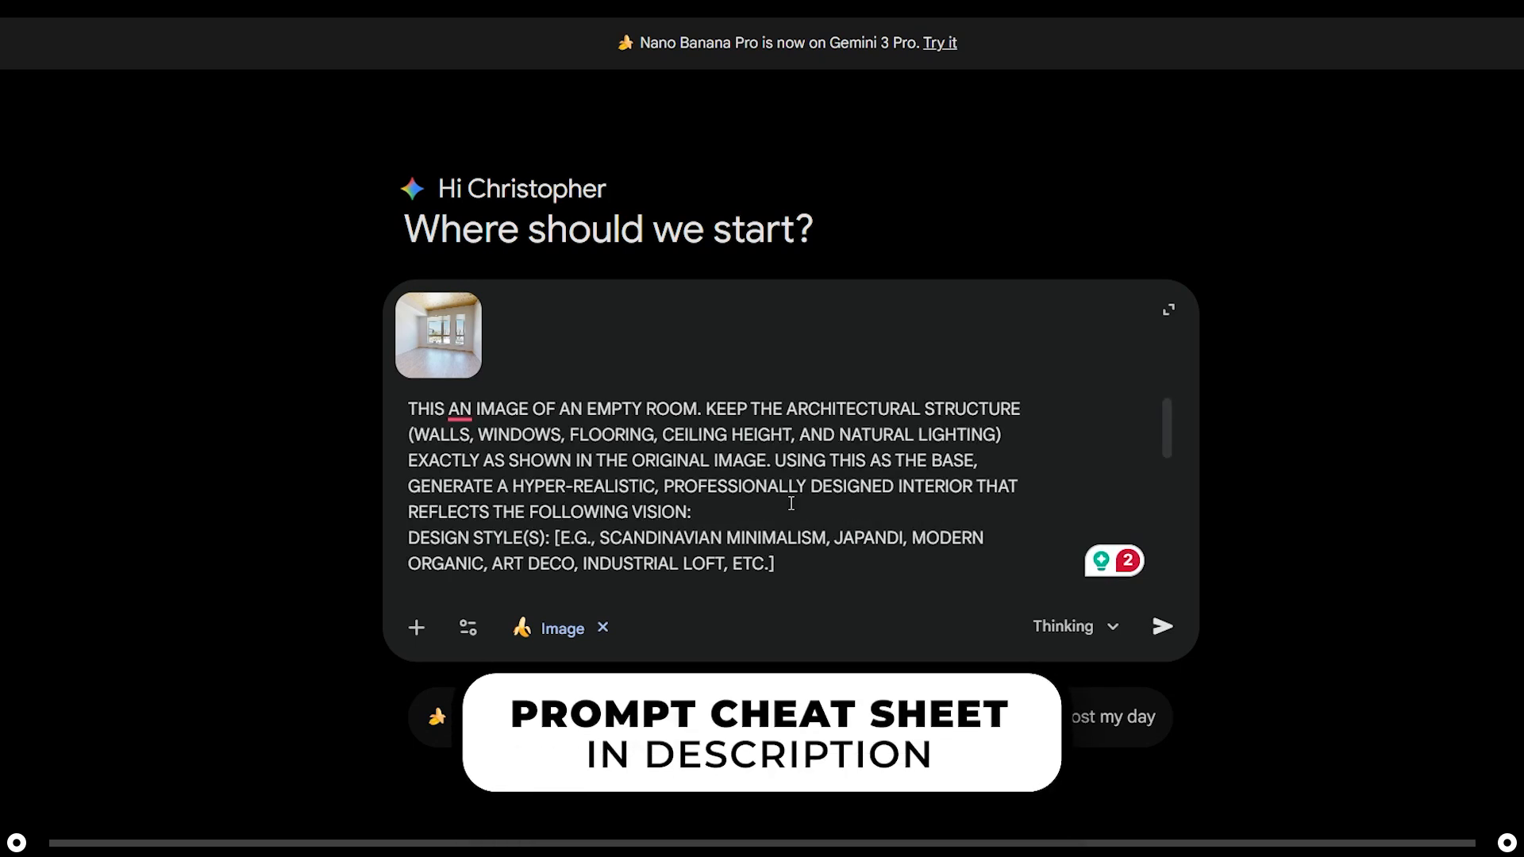
pyautogui.moveTo(560, 538); pyautogui.dragTo(771, 564)
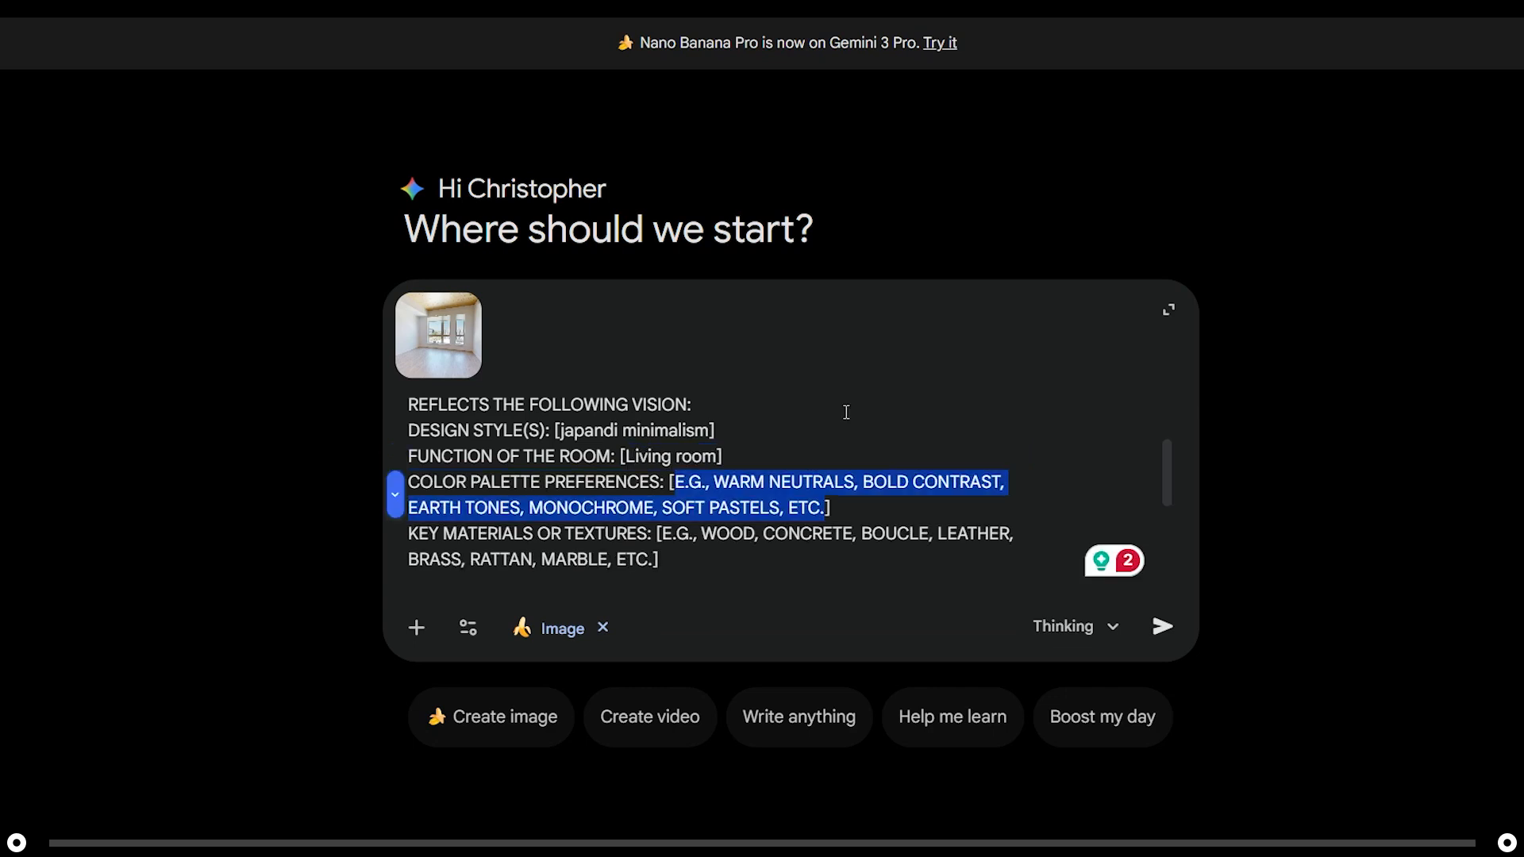
pyautogui.write('2]')
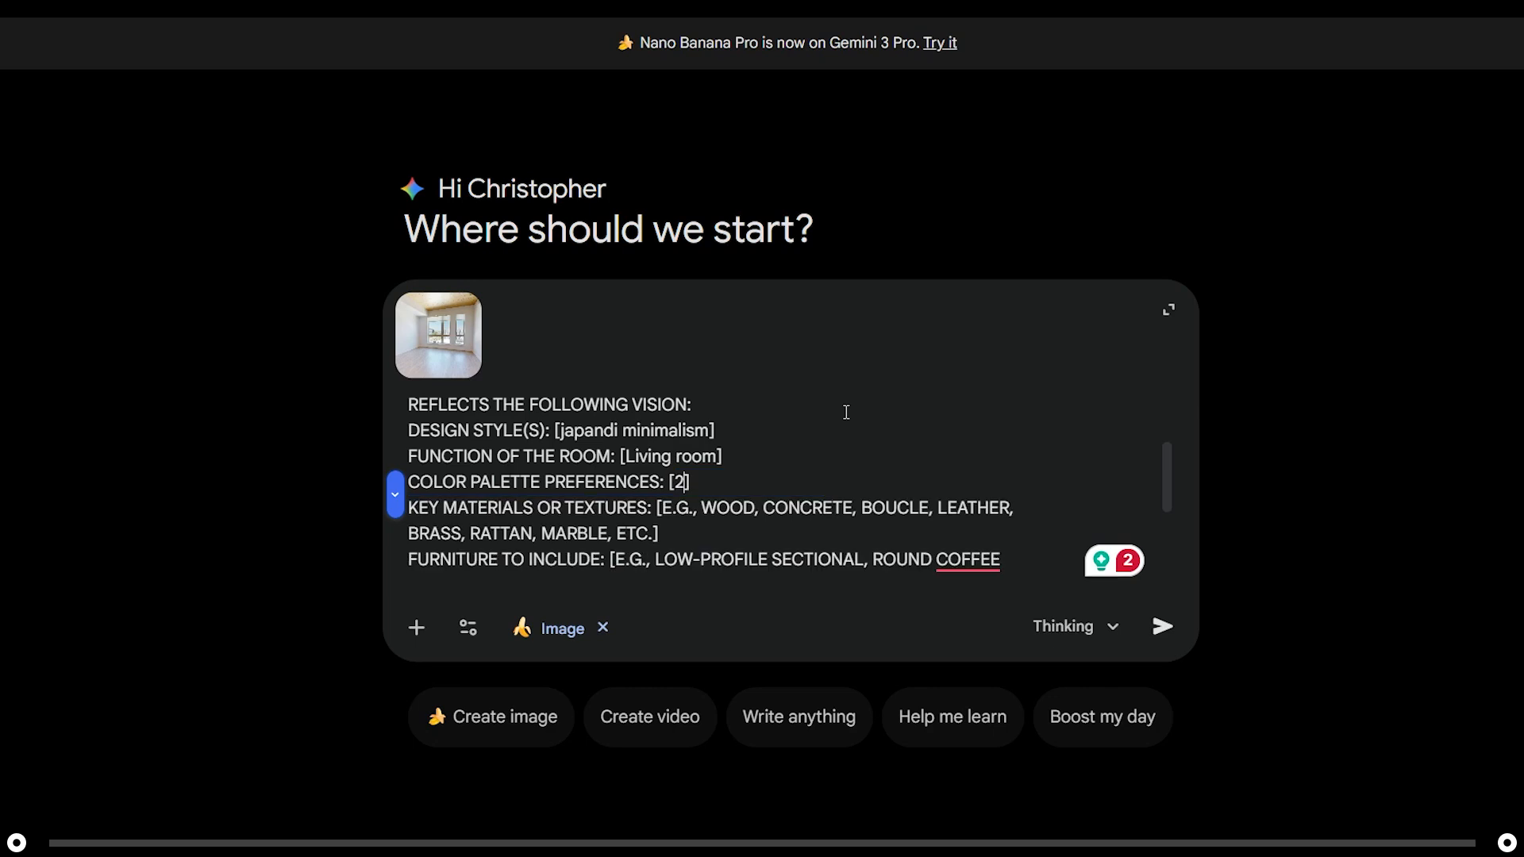
pyautogui.write('026 trending color palette')
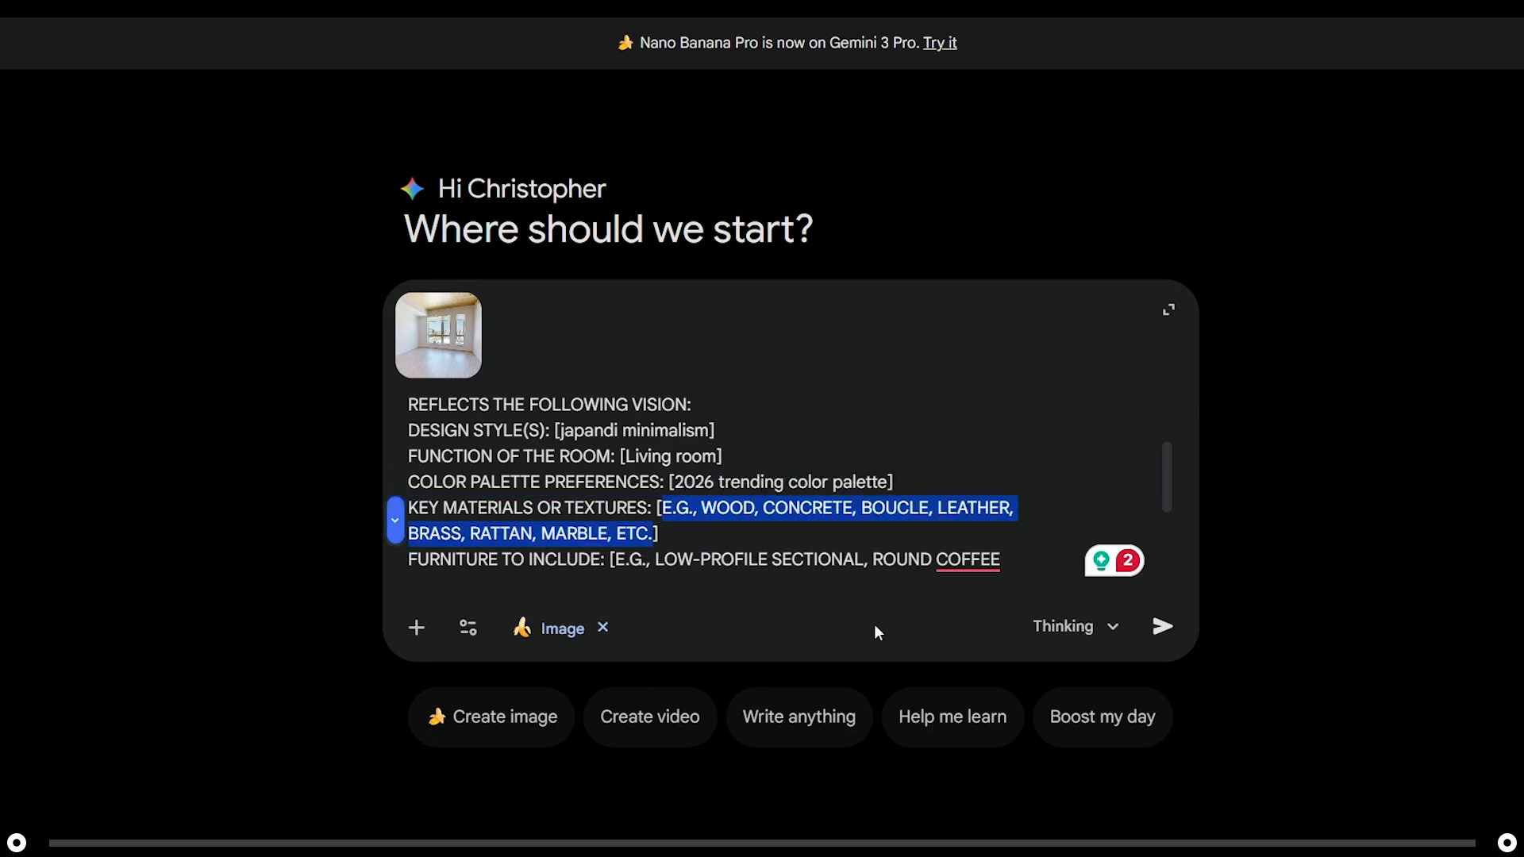
pyautogui.write('2026 trending key materias and textures]')
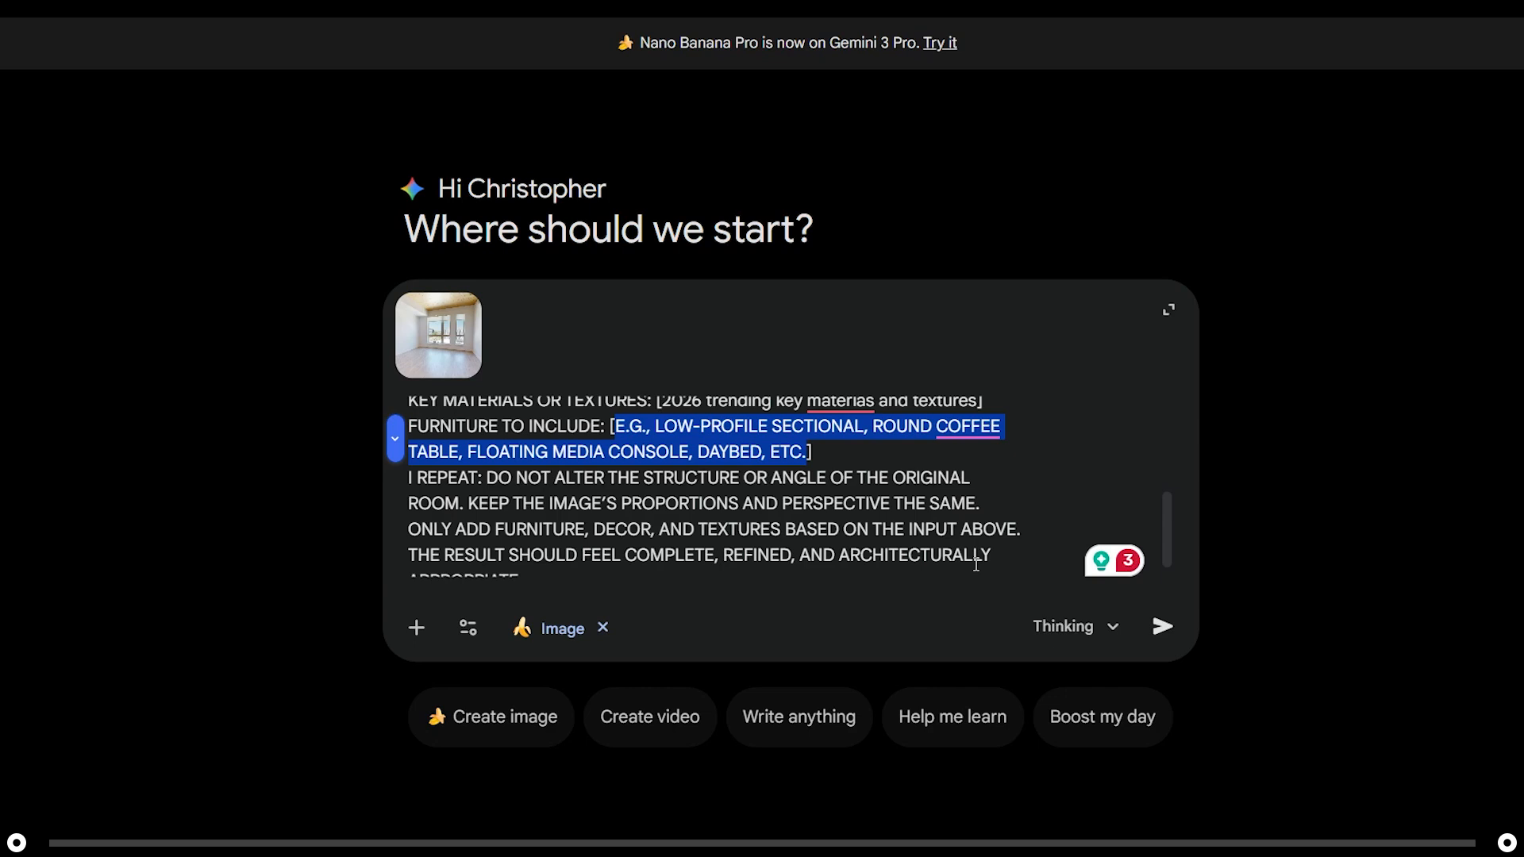
# - Fill the furniture placeholder with couch, rug, coffee table and ask to decorate the room accordingly
pyautogui.write('couch, ug, coff')
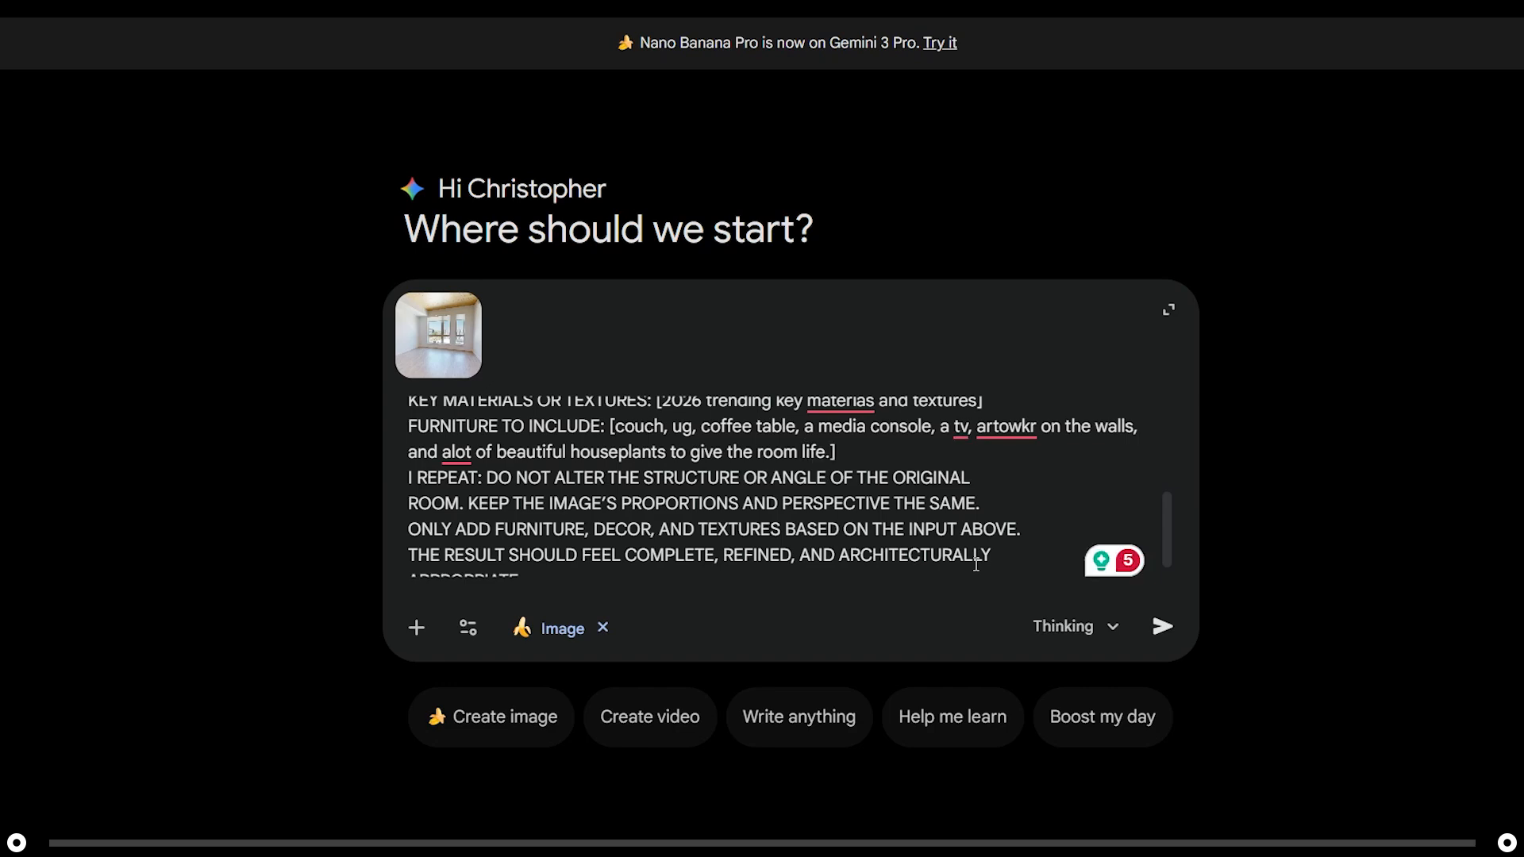
pyautogui.write('decorate the room accor')
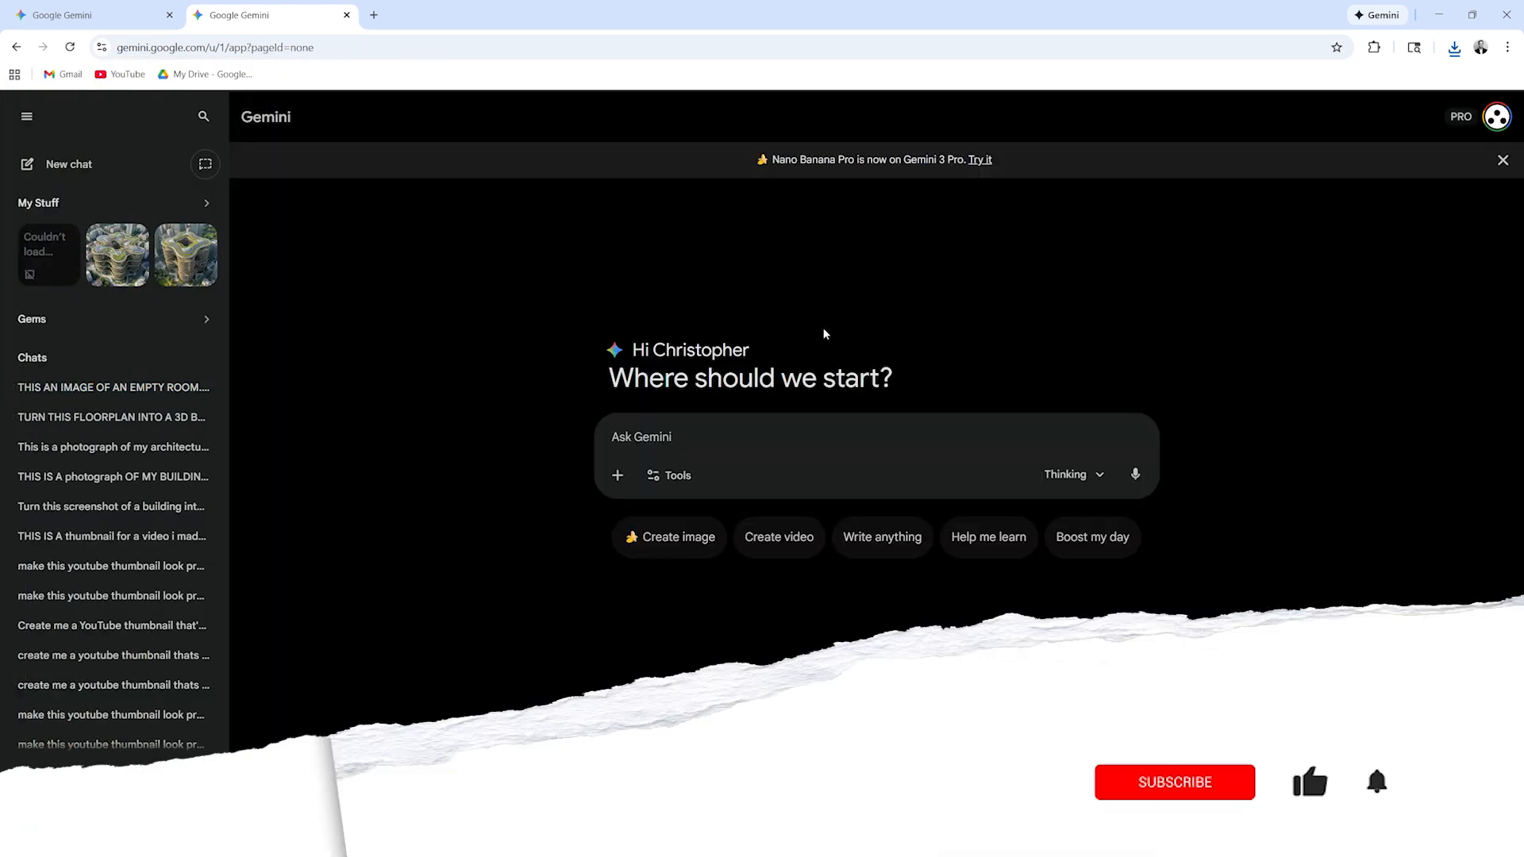
# - Attach the furnished room image and ask for more houseplants to fill the room
pyautogui.click(1175, 781)
pyautogui.write('[i want a new coffee table that matches the r')
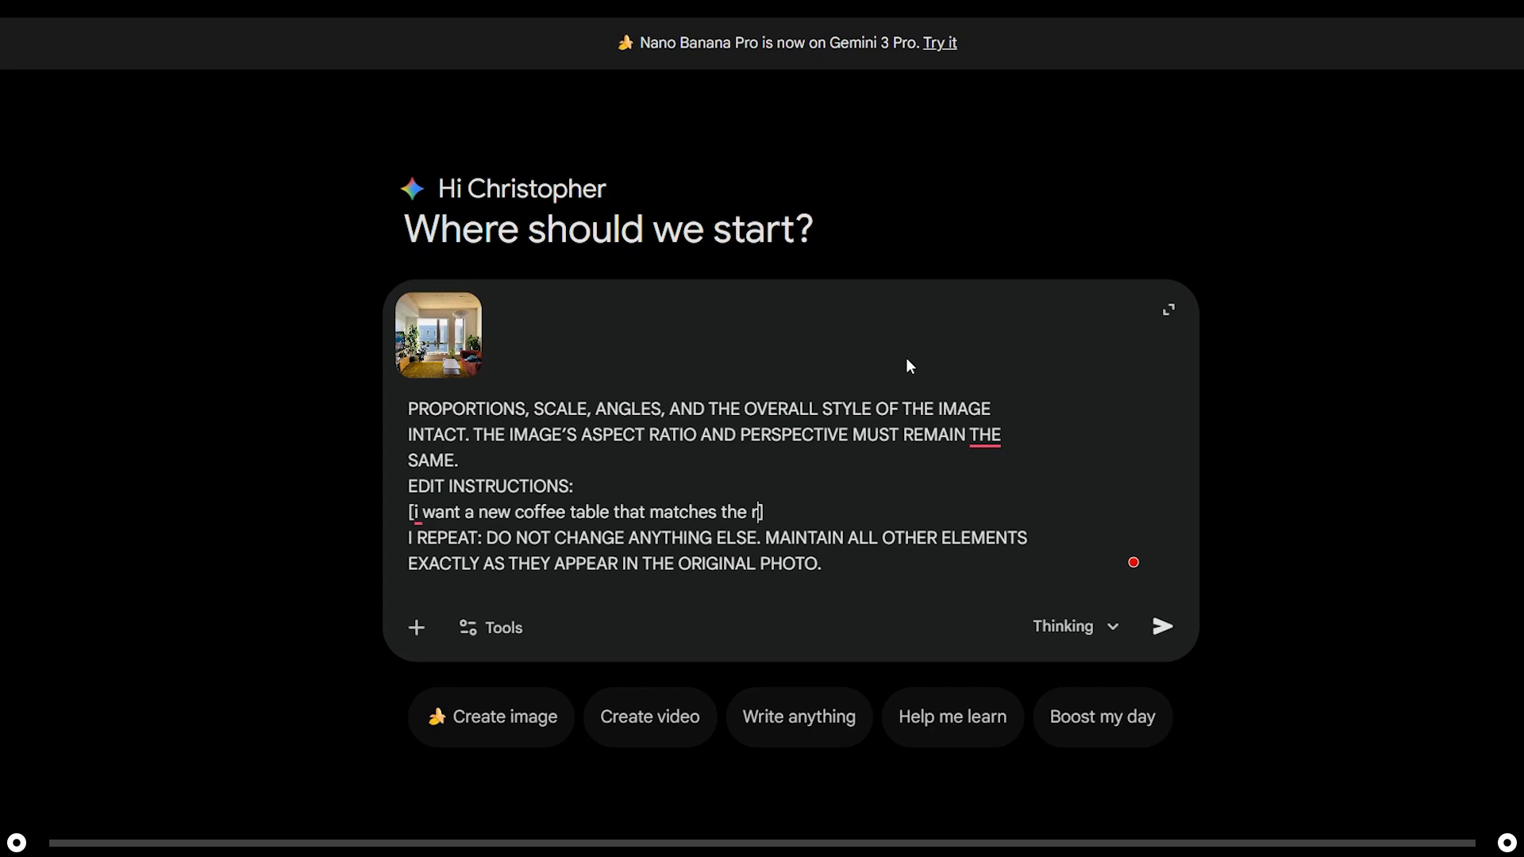
pyautogui.write('oom. I would like more')
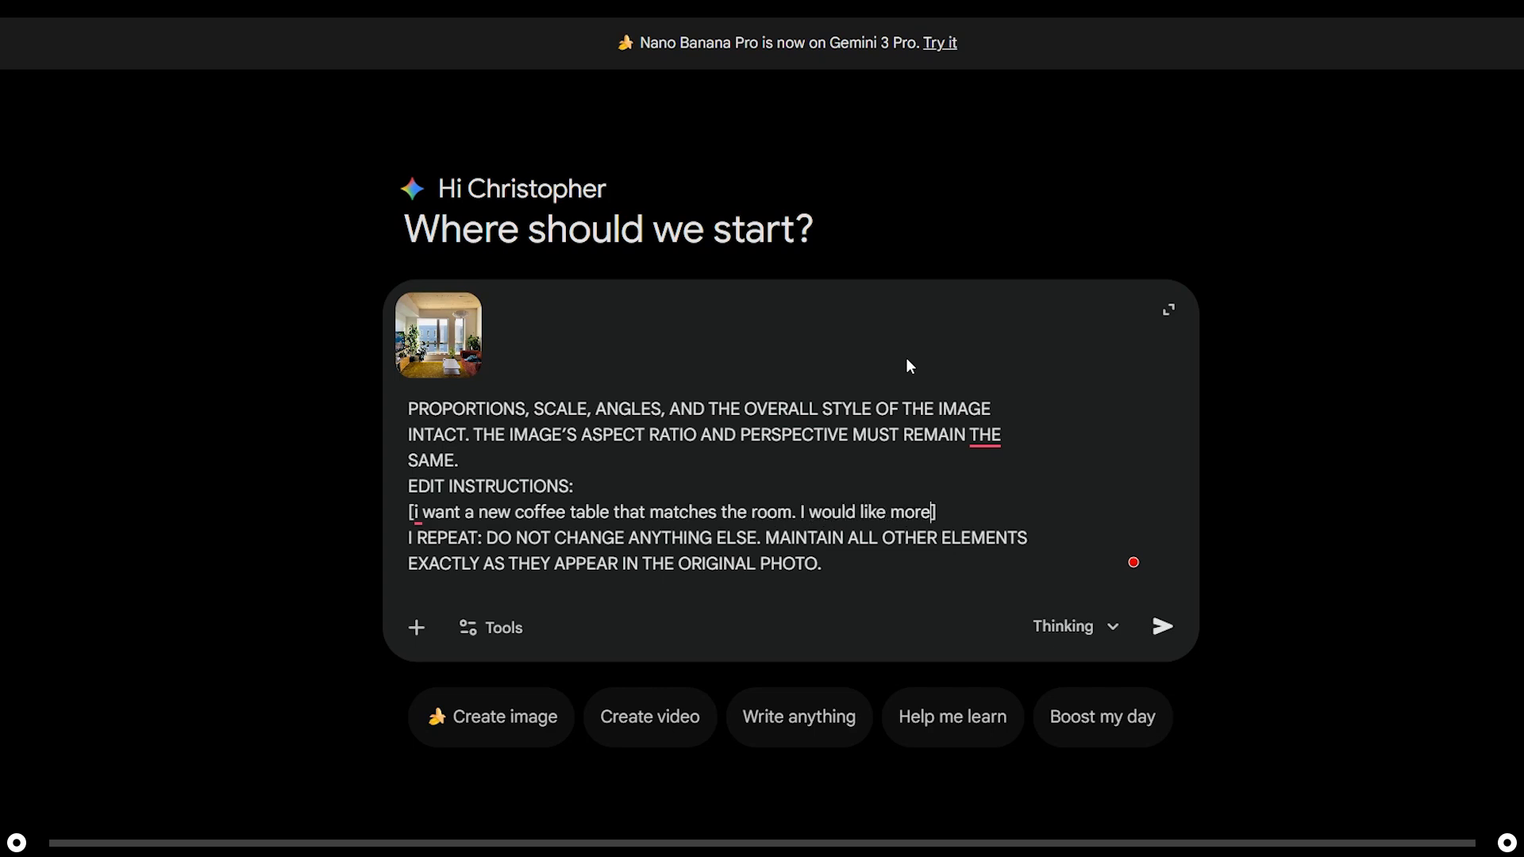
pyautogui.write('house plants to fill the space. i want artowkr on the walls that mat')
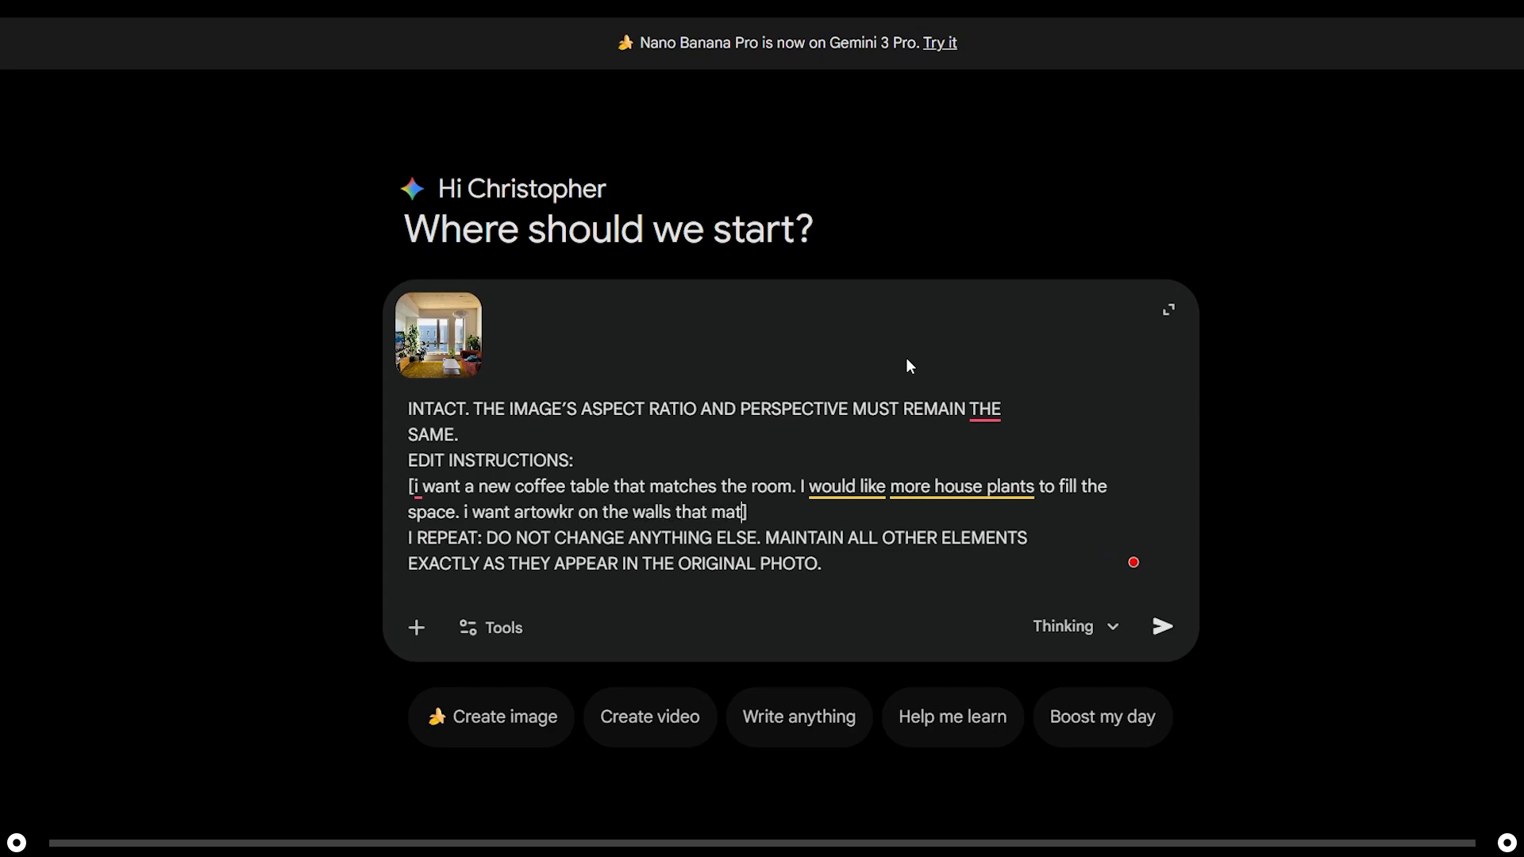
# - Ask that the coffee table, artwork and couch match the established design aesthetic
pyautogui.write('ch the design aes')
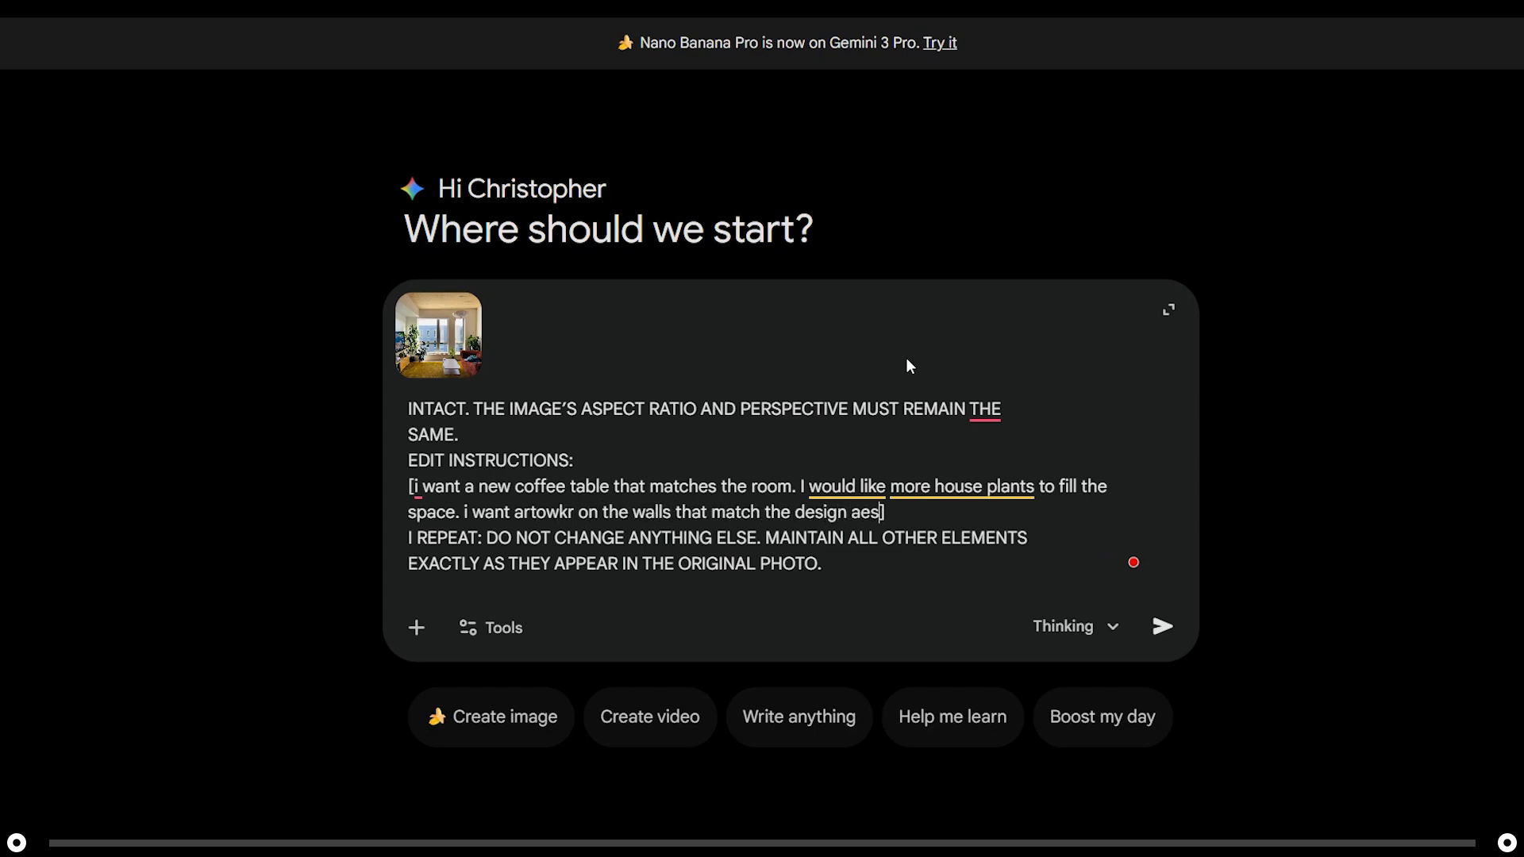
pyautogui.write('thetic already established. i want magazines on the table for readin')
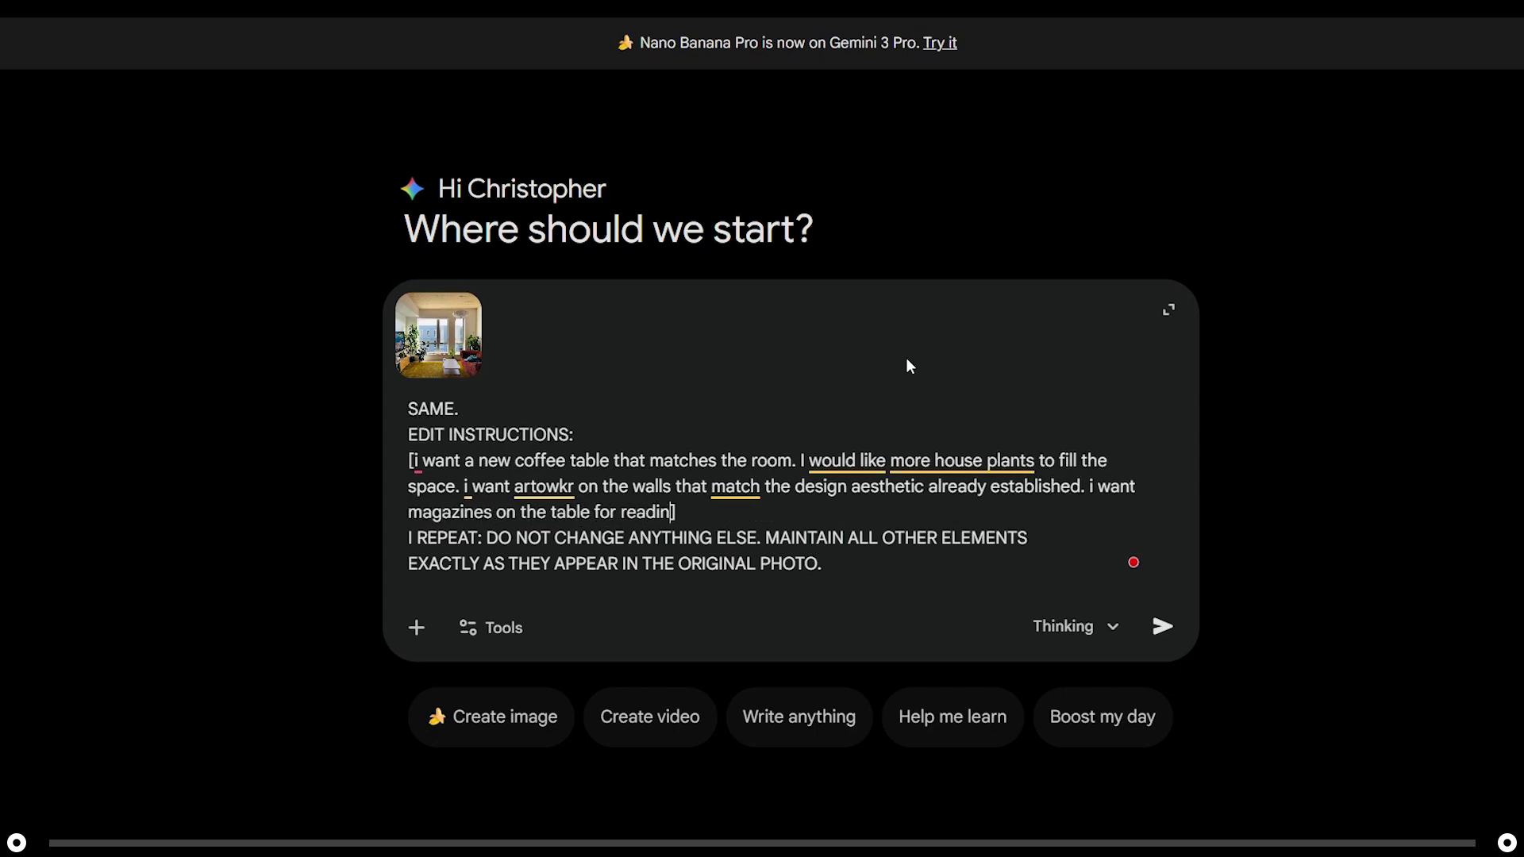
pyautogui.write('g. I want my couch to')
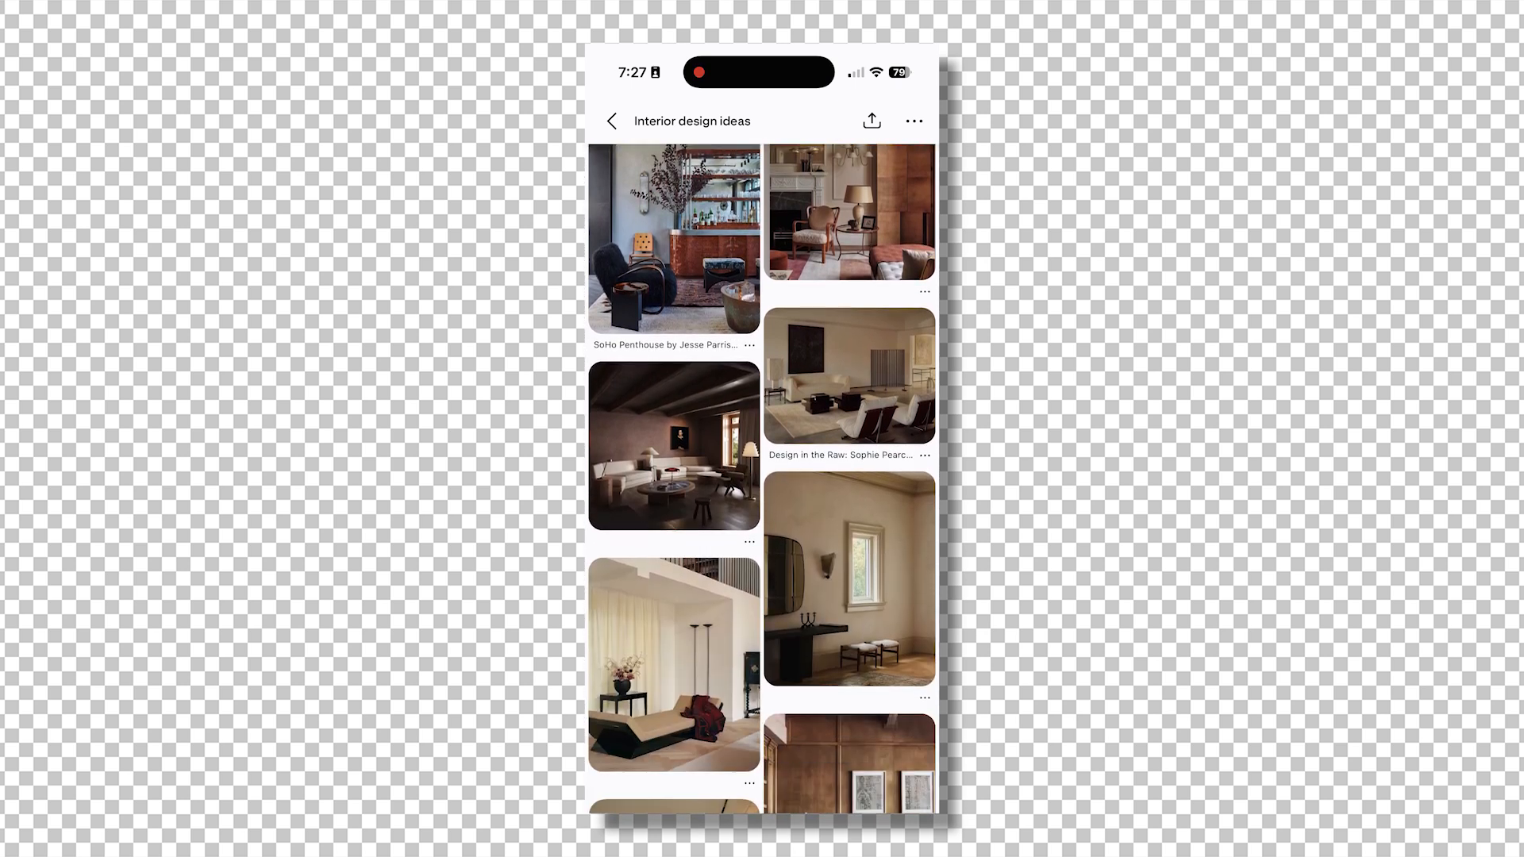
# - Browse the Interior design ideas board and bring up save options on the warm wooden cafe pin
pyautogui.scroll(-3)
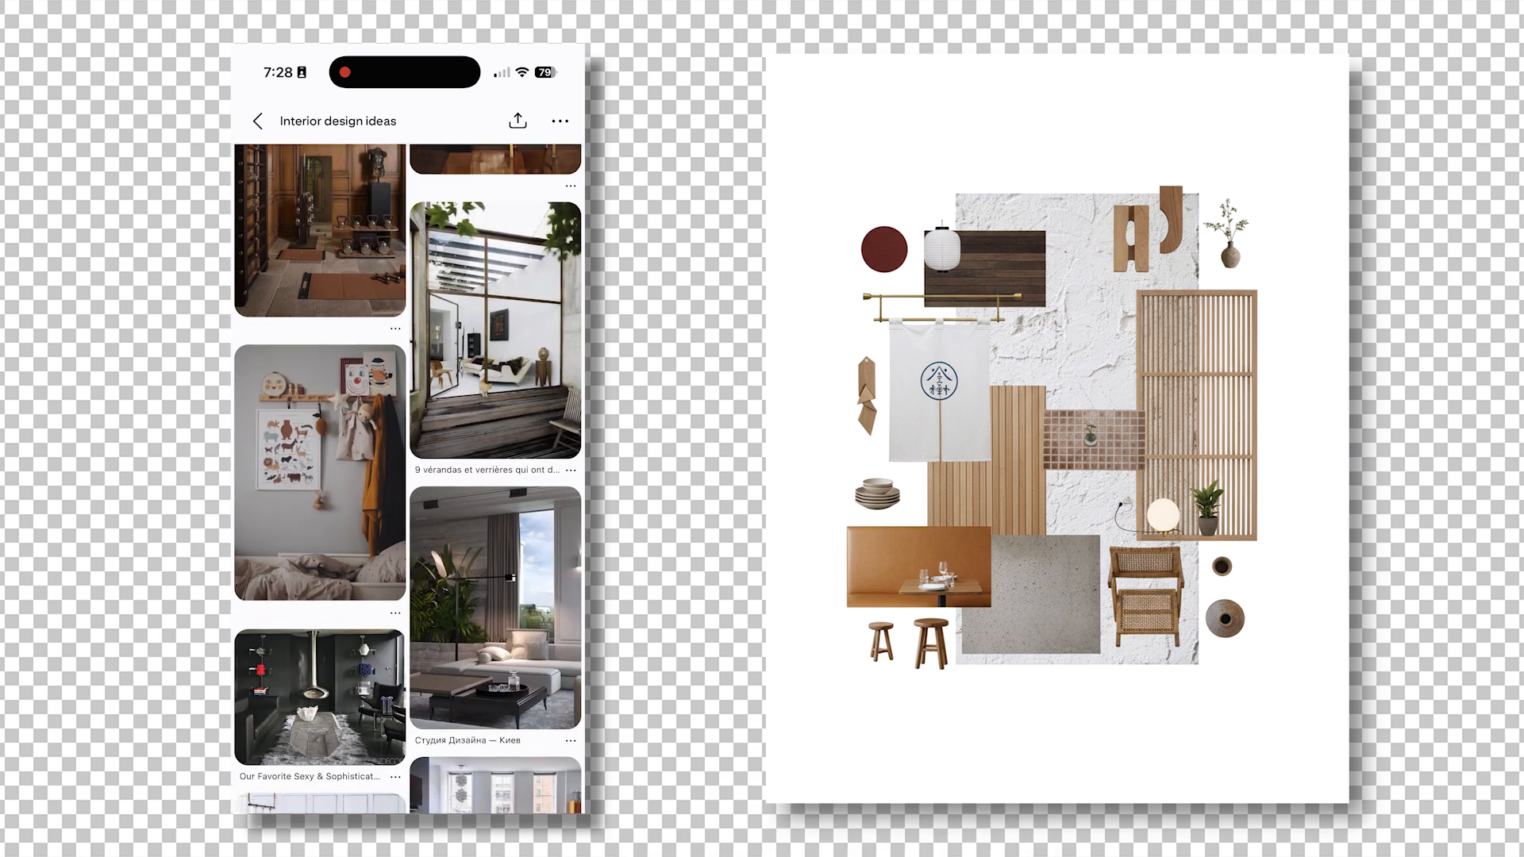
pyautogui.scroll(-3)
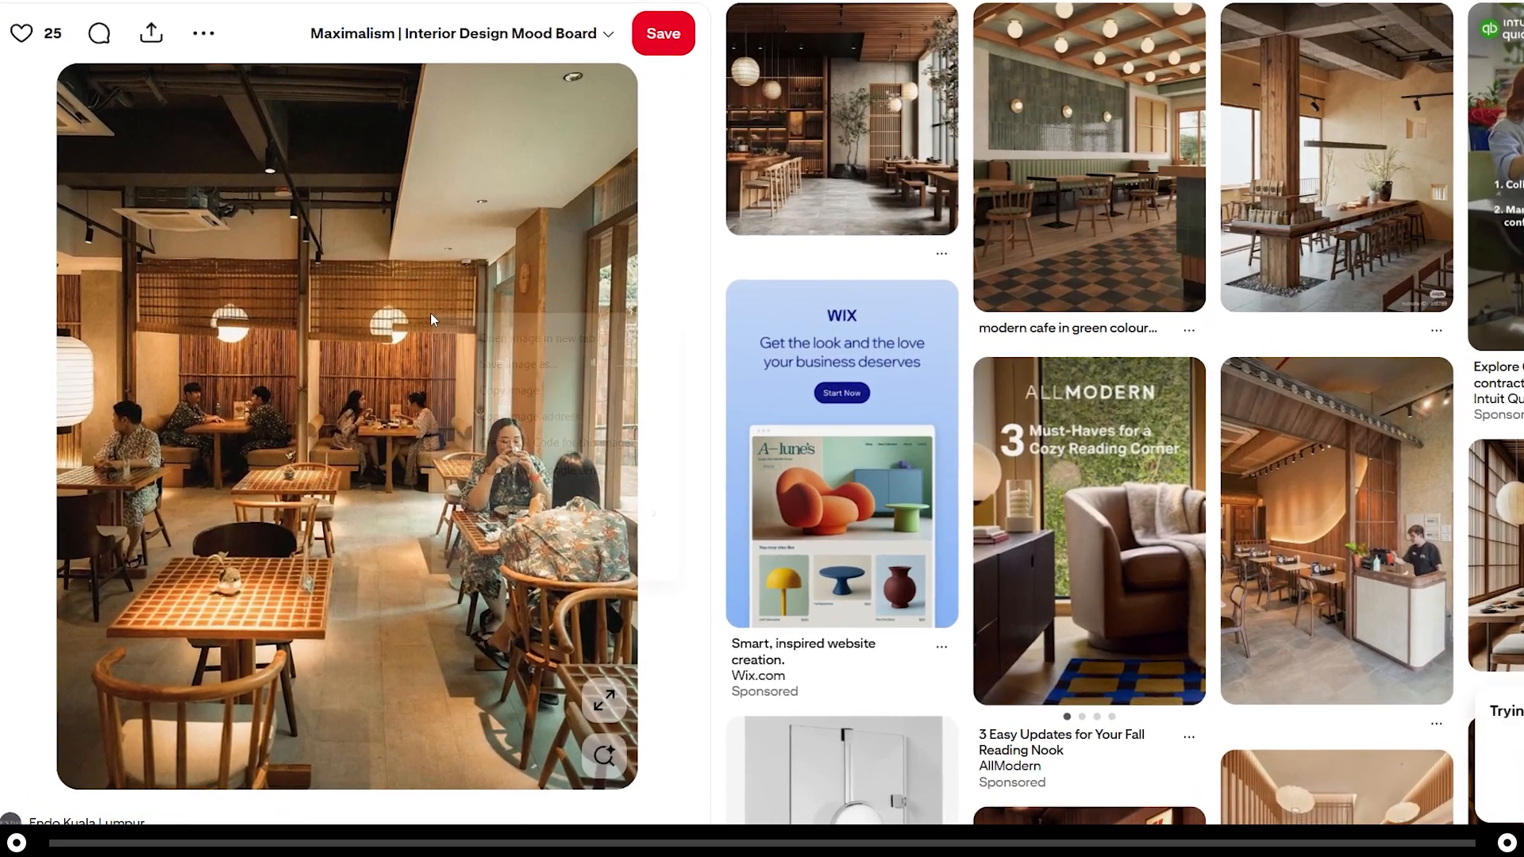
pyautogui.rightClick(432, 319)
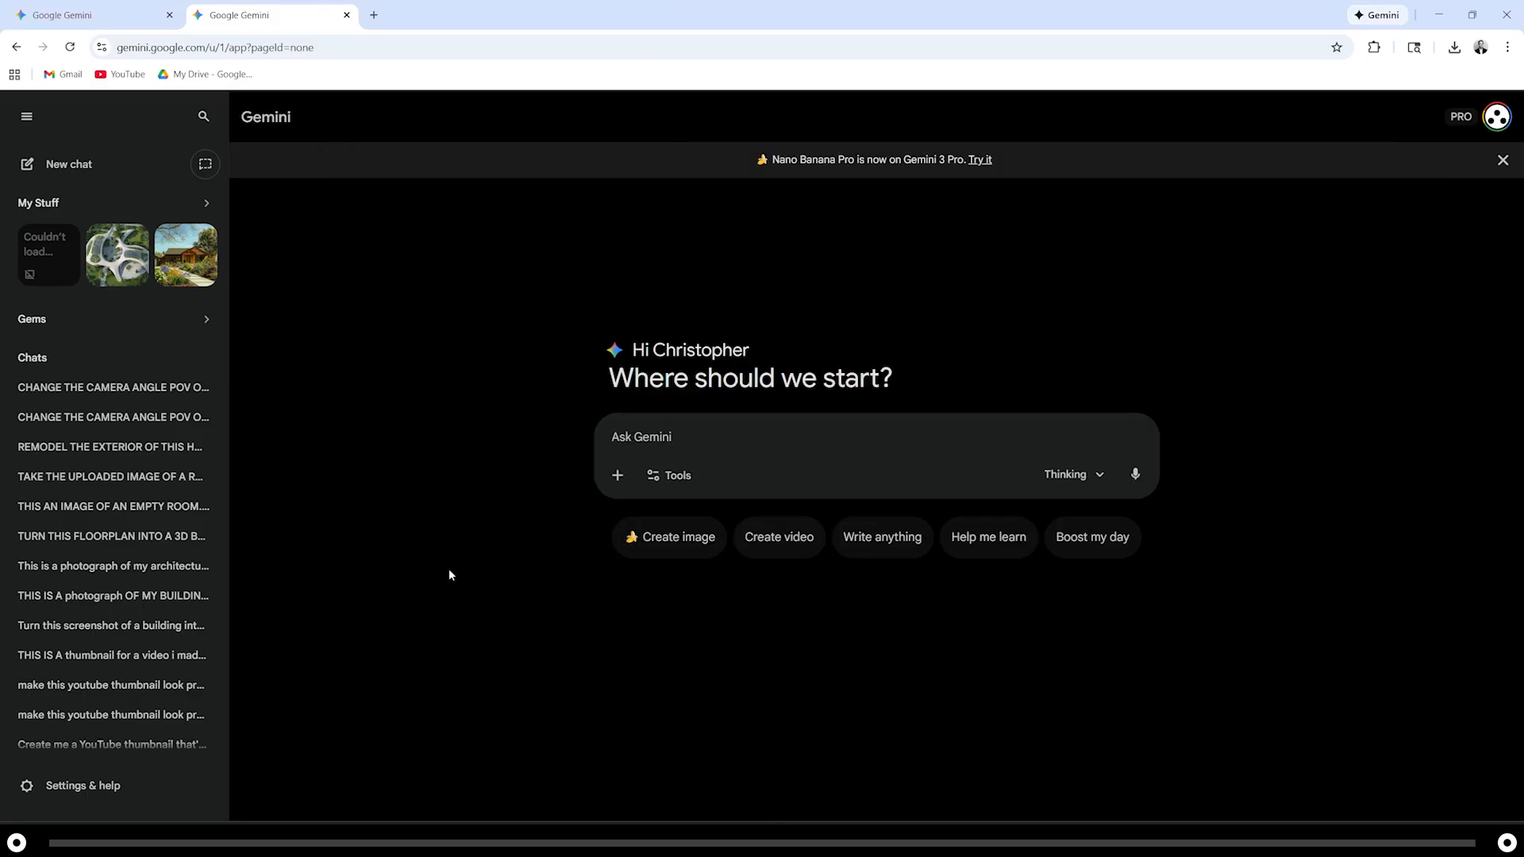
# - Choose Upload files from the + menu to reach the Exports folder of room renders
pyautogui.click(616, 477)
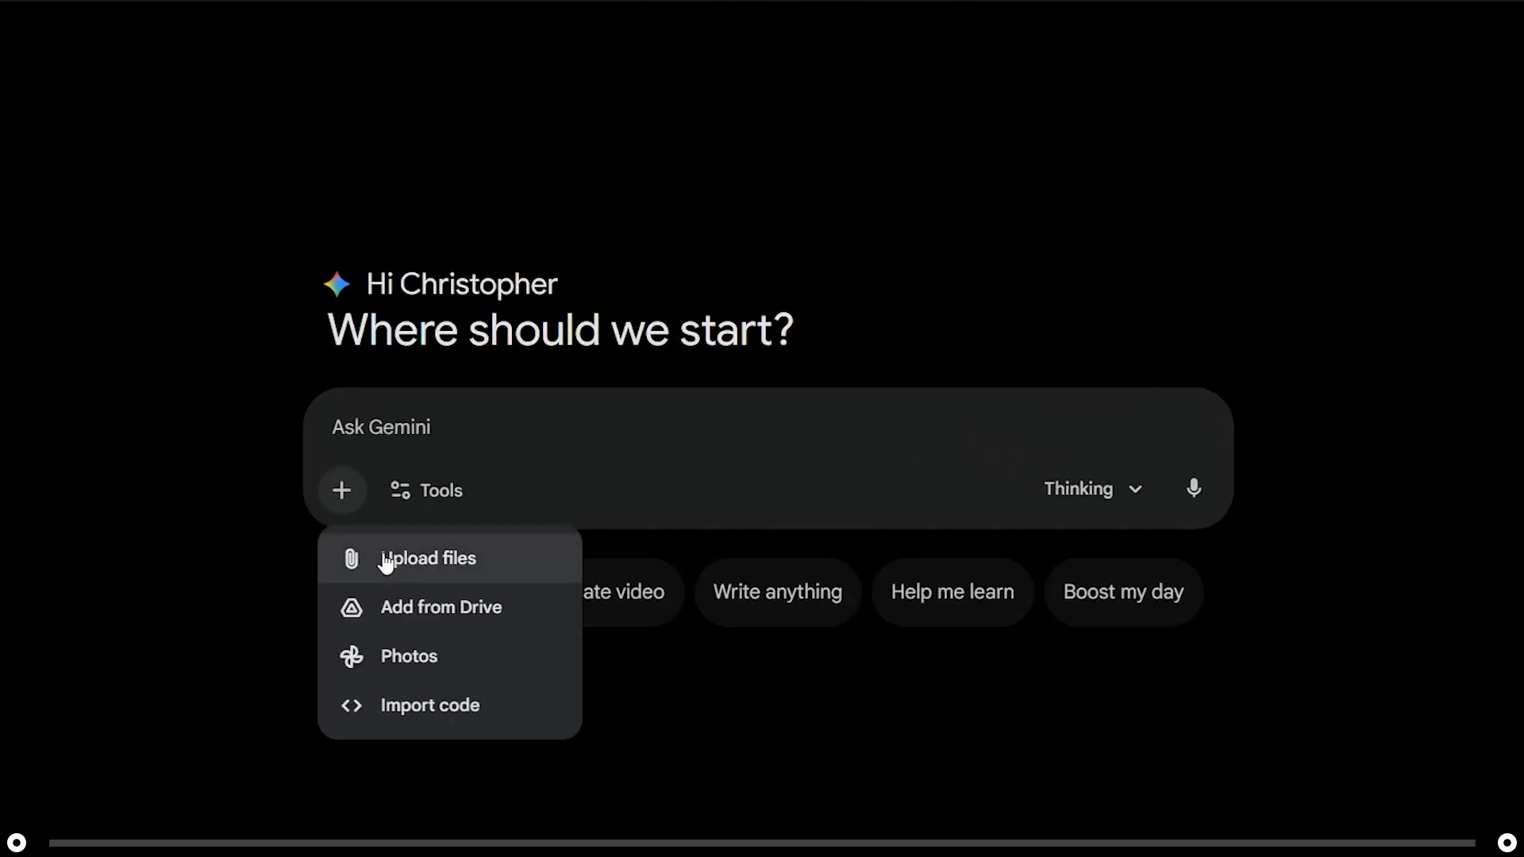
pyautogui.click(429, 559)
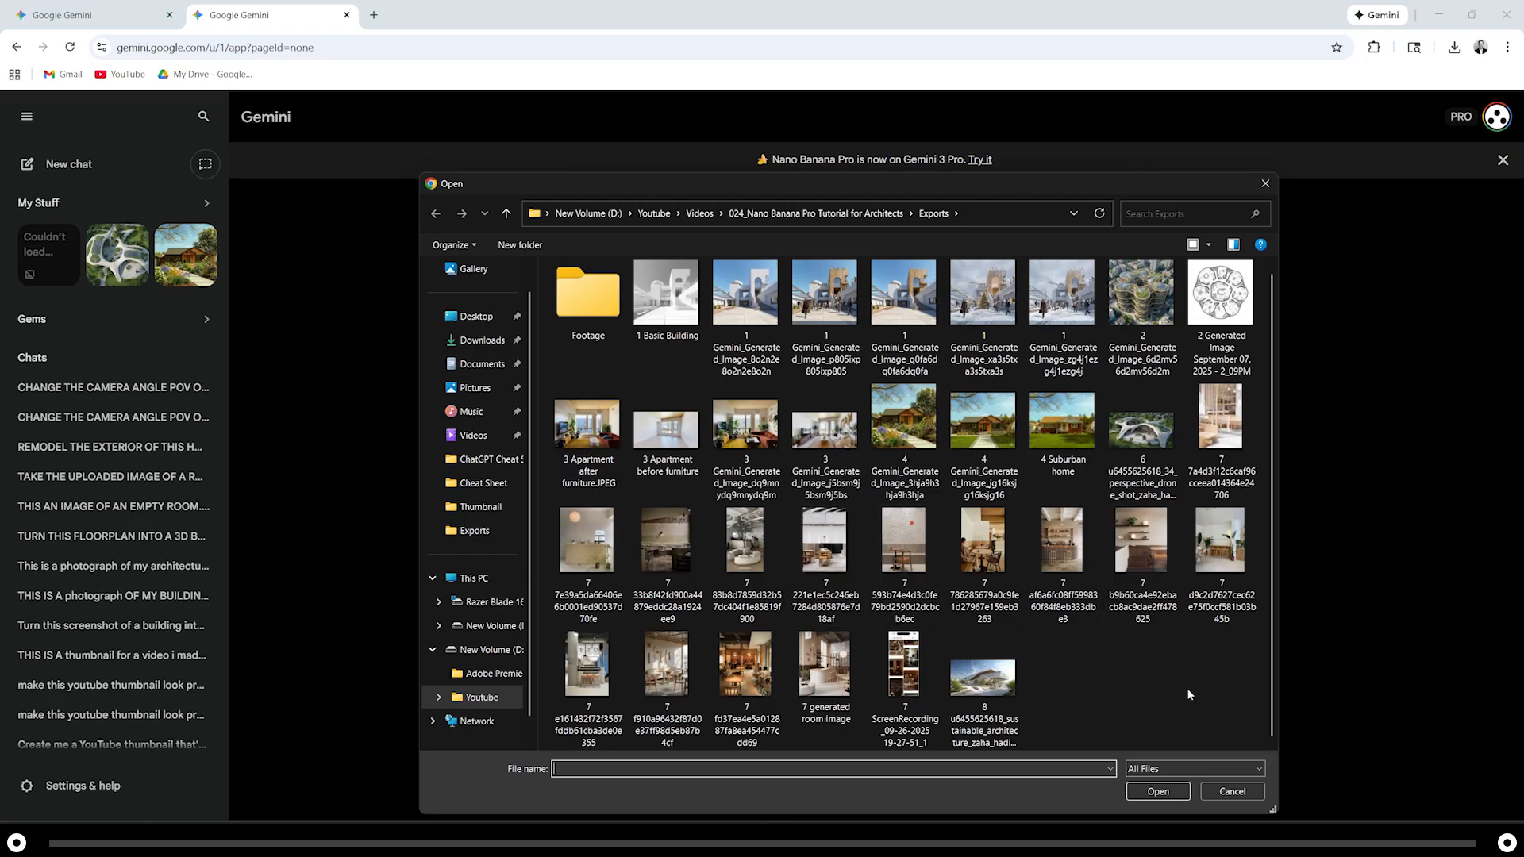
pyautogui.moveTo(1189, 669)
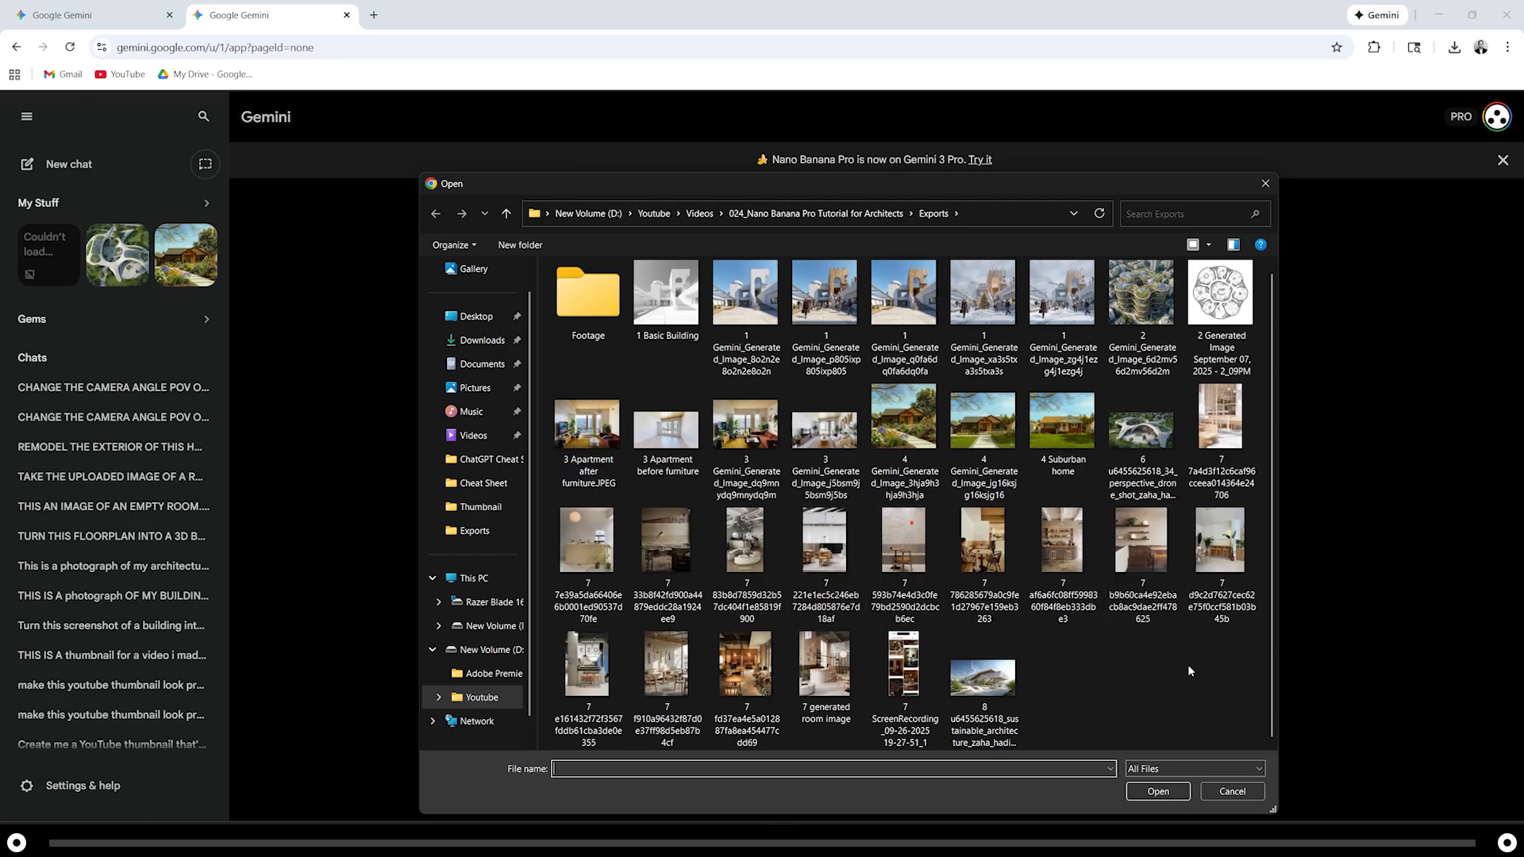